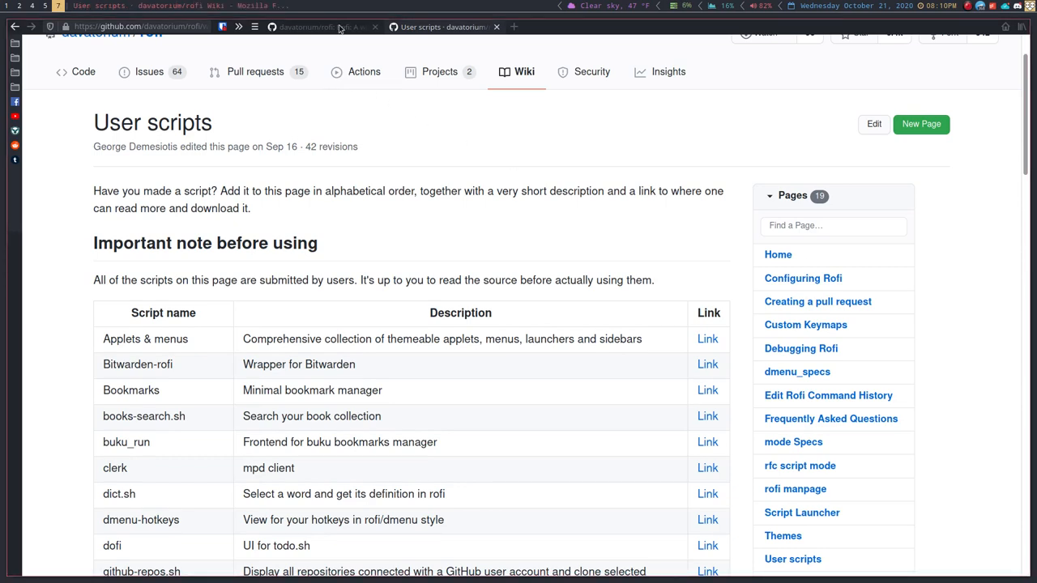
Step: Leave the wiki and show the rofi repository's main code page with its file list
click(327, 26)
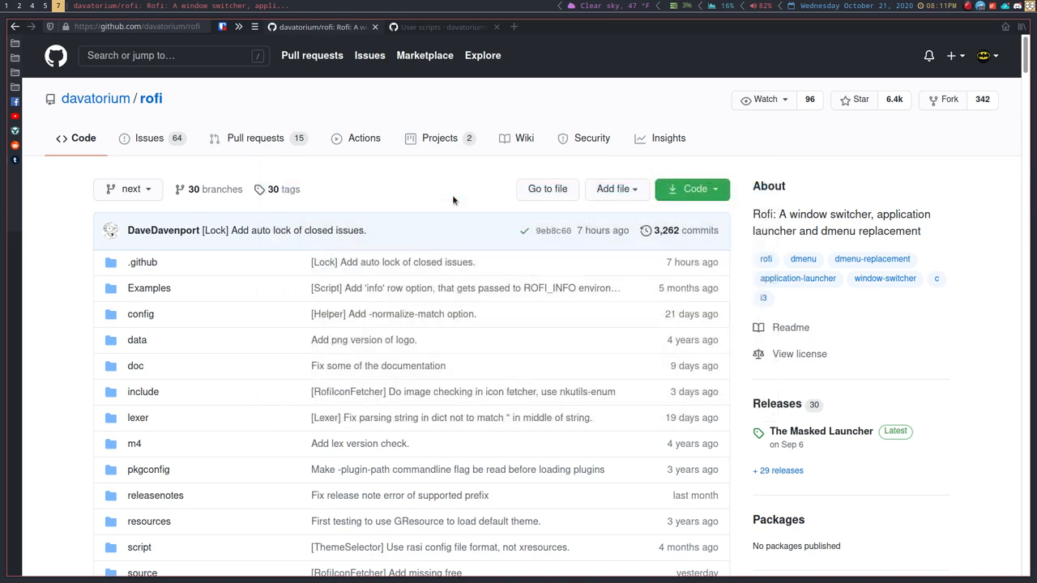
mouse_move(601, 321)
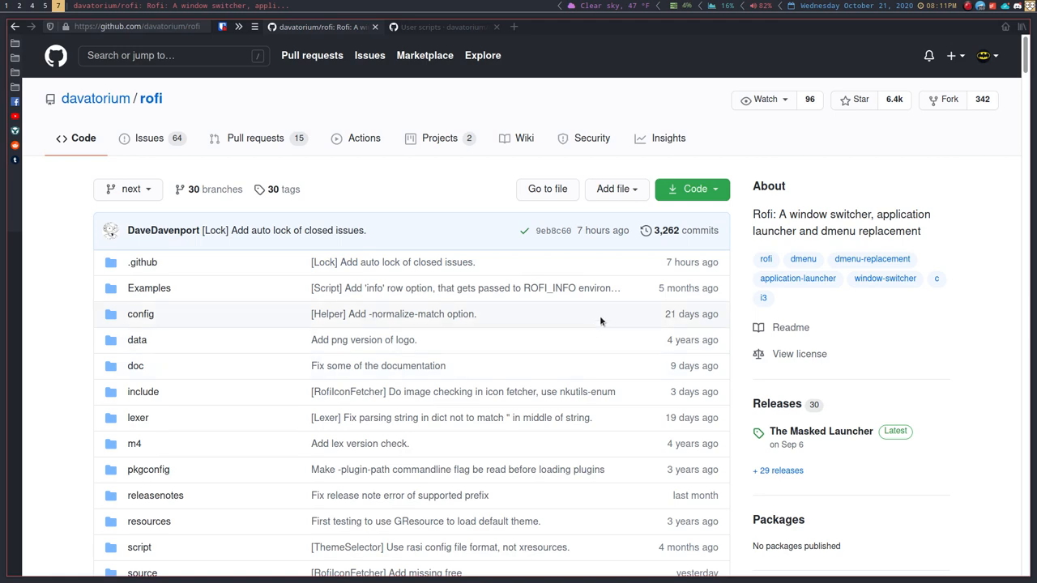
Step: Scroll past the file listing to the README introducing Rofi
scroll(down, 3)
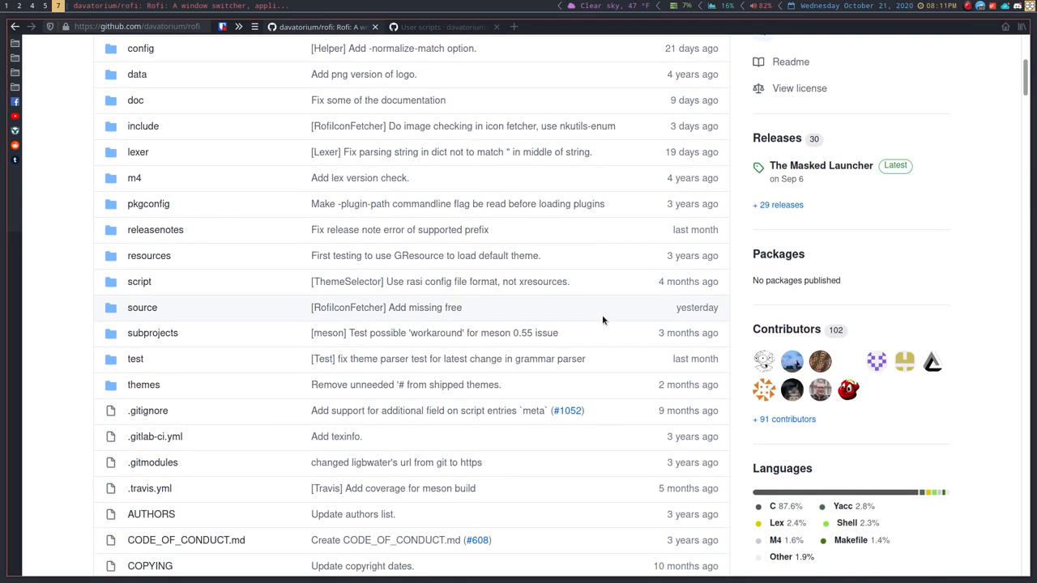
scroll(down, 3)
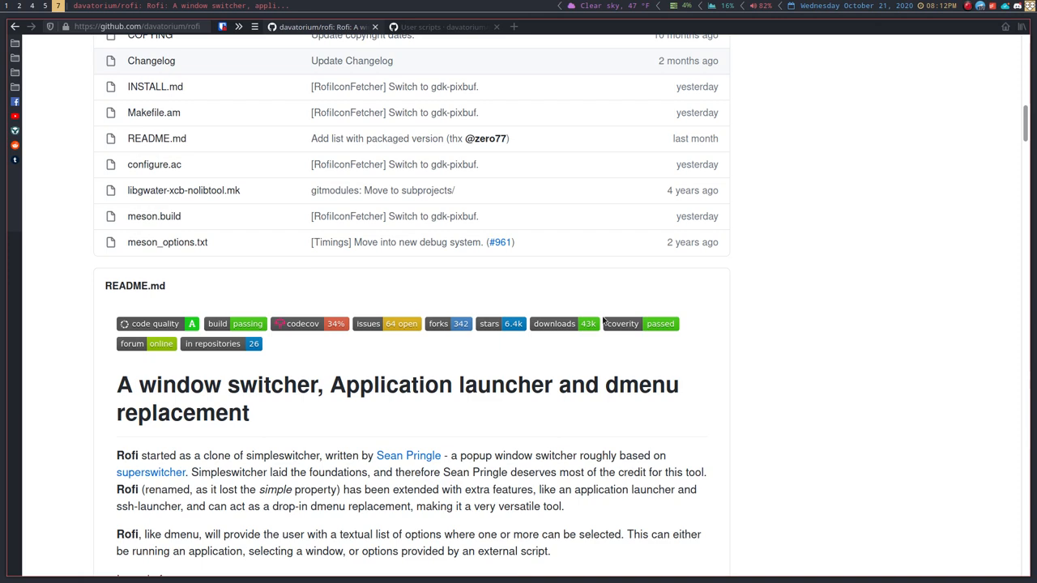
Step: Scroll through the README's features and built-in modes sections down to the window switcher part
scroll(down, 3)
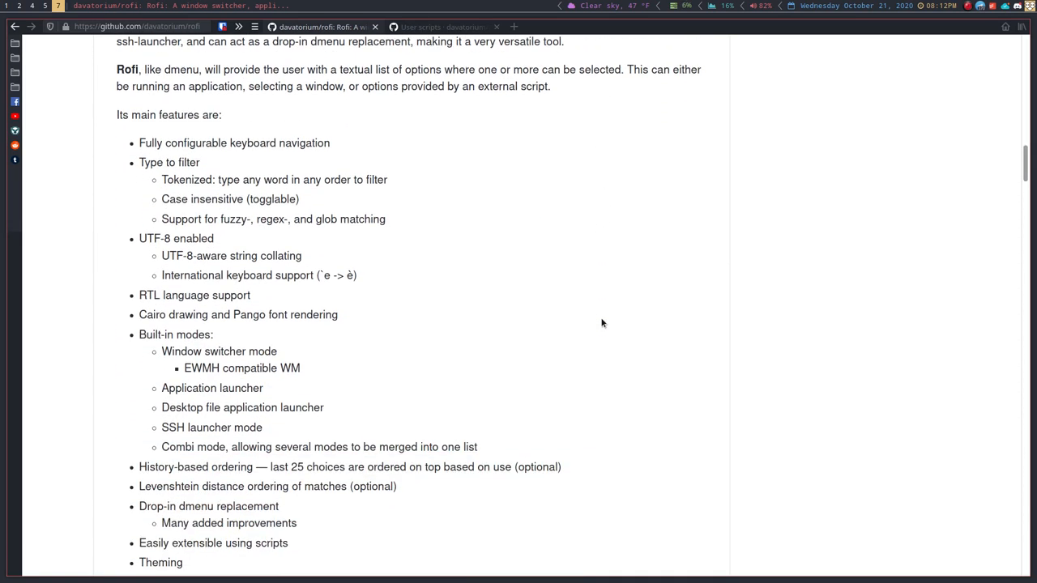
scroll(down, 3)
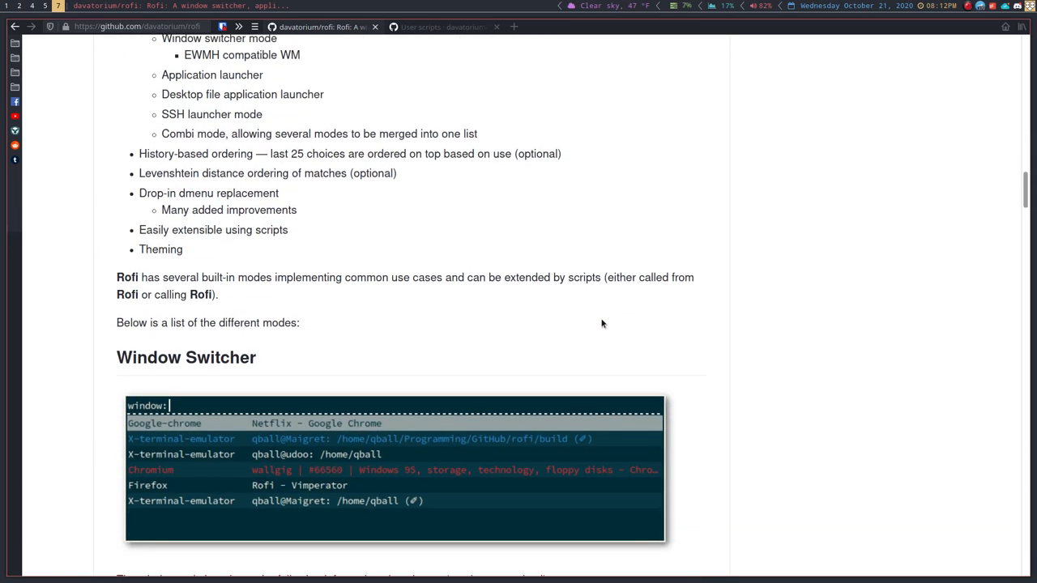
scroll(down, 3)
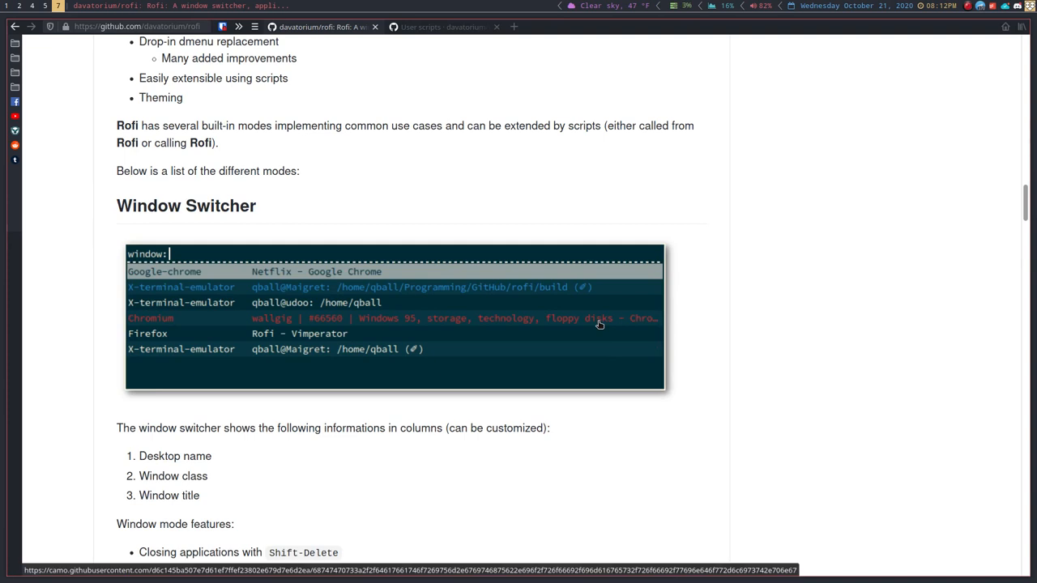
scroll(down, 3)
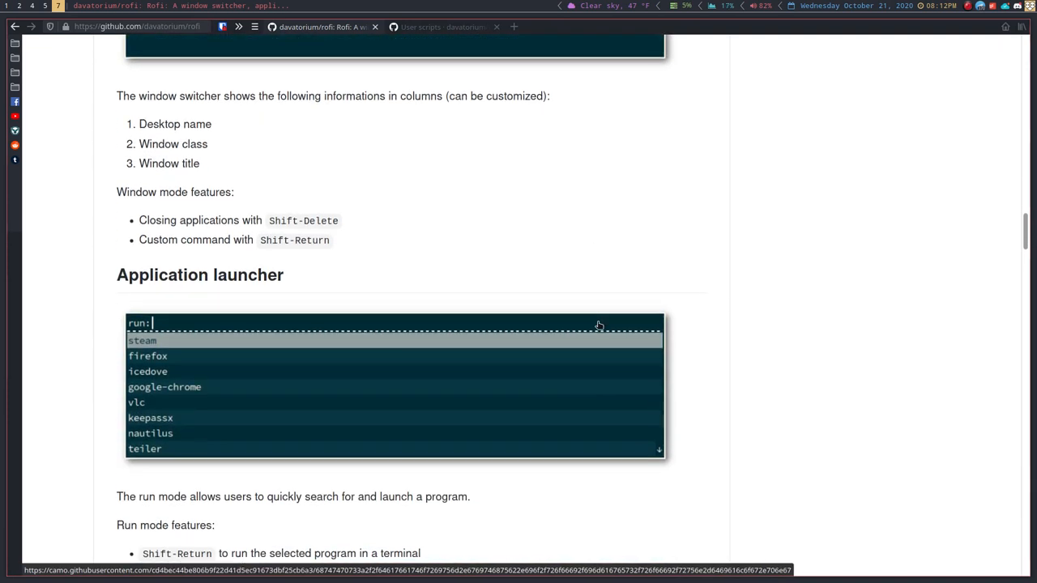
scroll(down, 3)
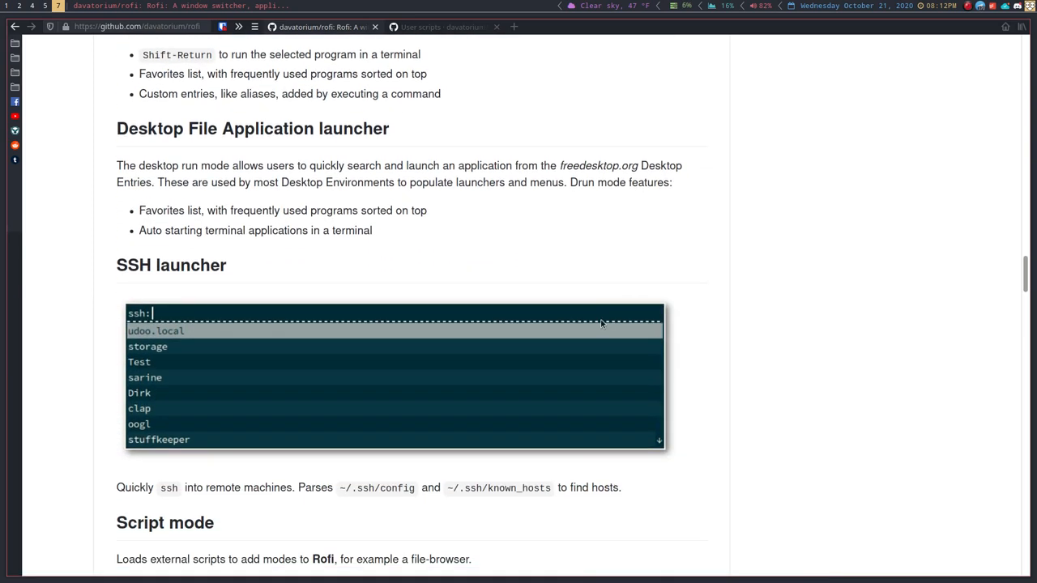
scroll(down, 3)
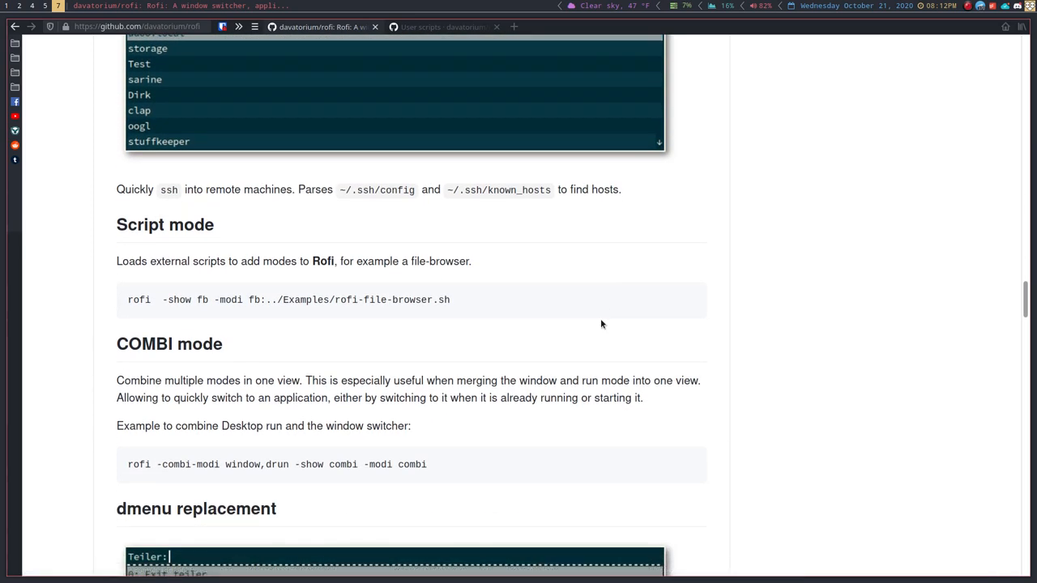
scroll(down, 3)
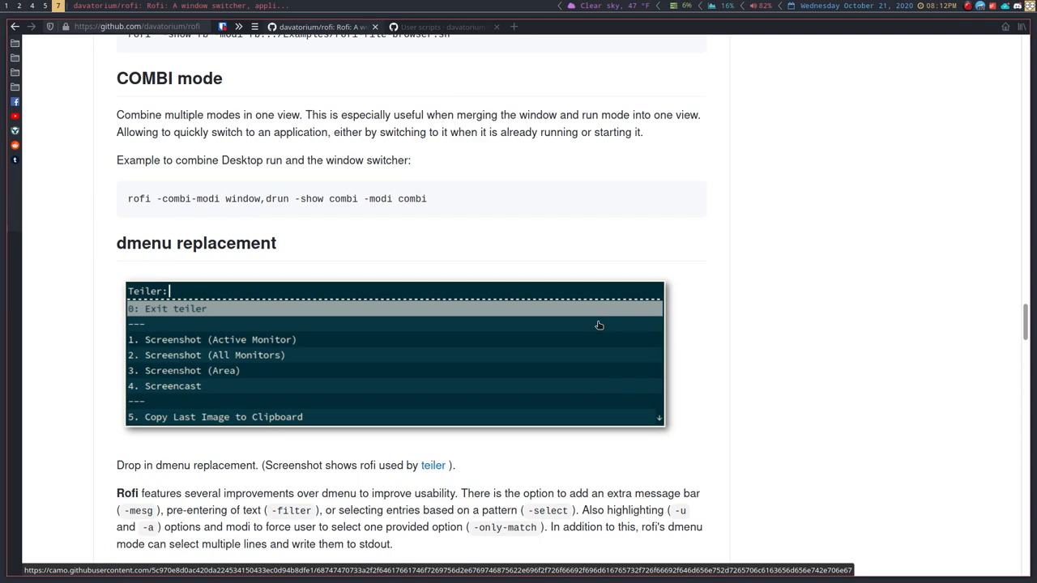
scroll(up, 3)
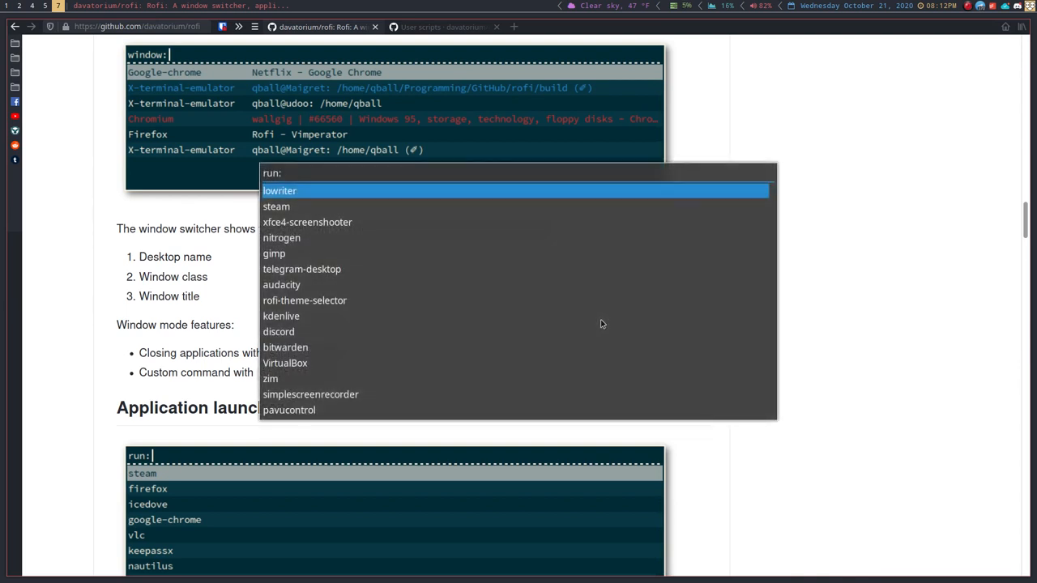
Step: Launch rofi-theme-selector by typing 'the' and browse the theme list
text(the)
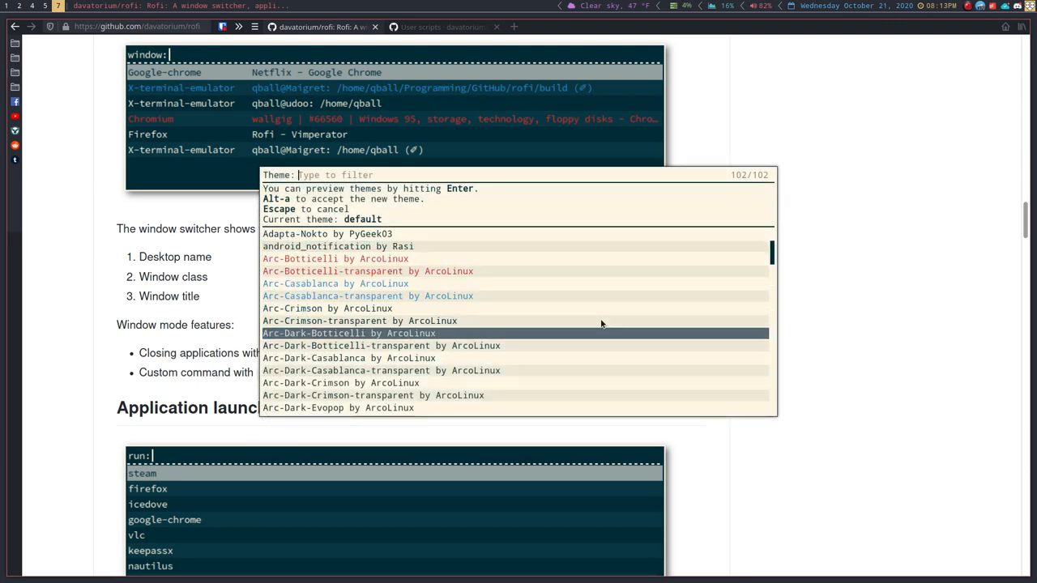
scroll(down, 3)
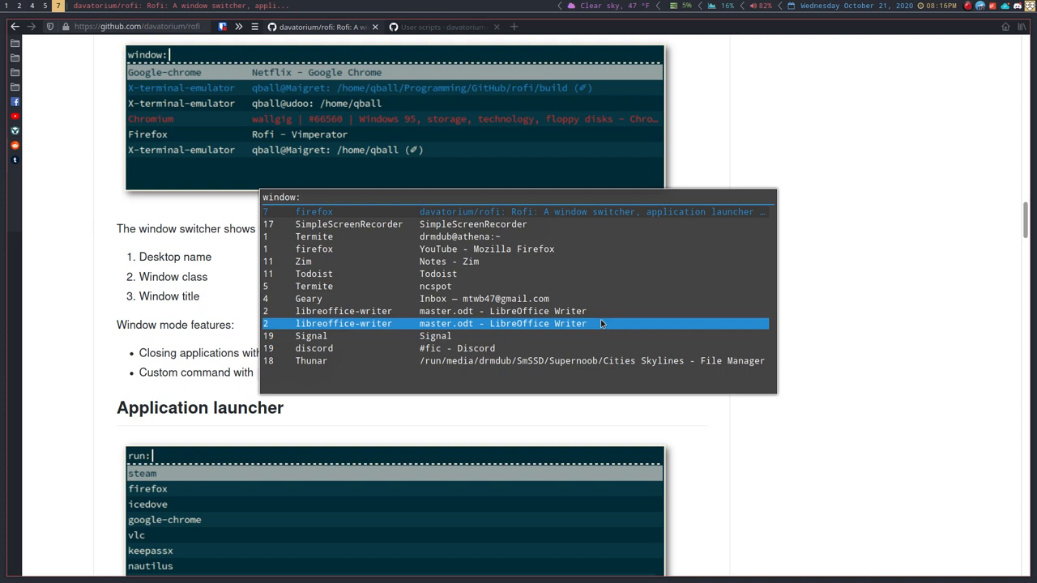
Step: Switch to the master.odt LibreOffice Writer window from Rofi's window list
click(601, 324)
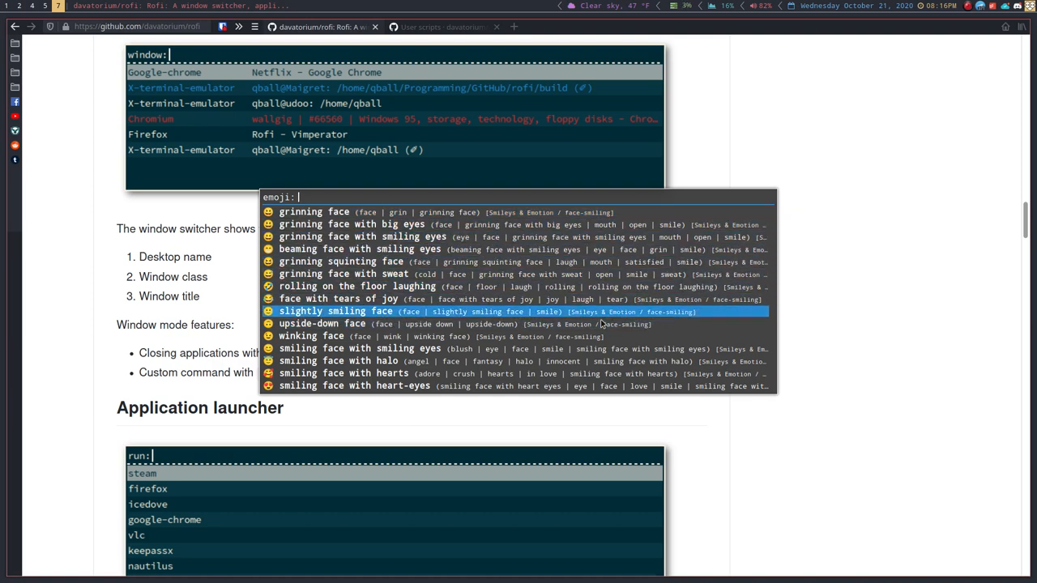
text(happy)
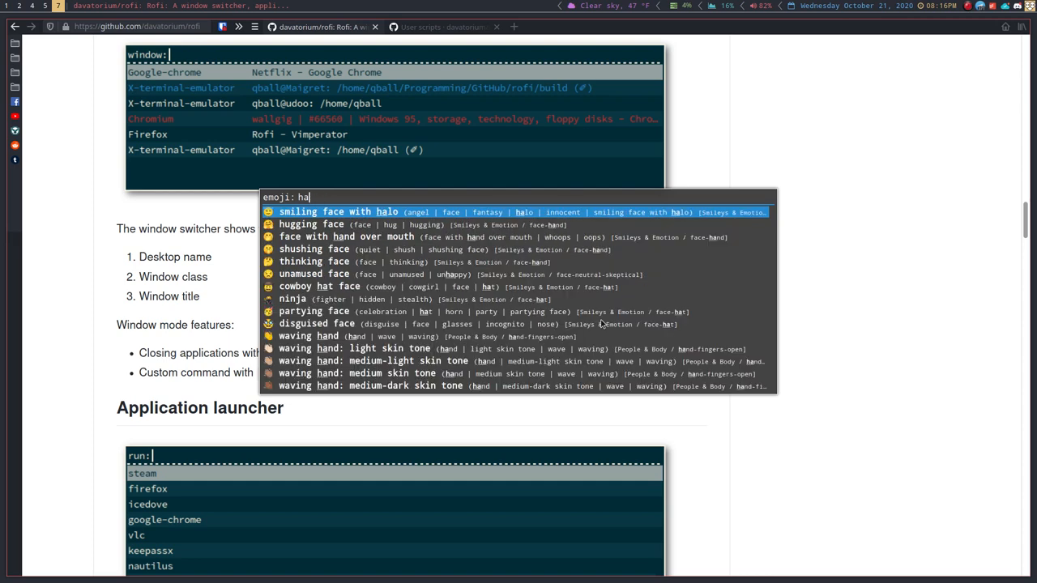
text(smile)
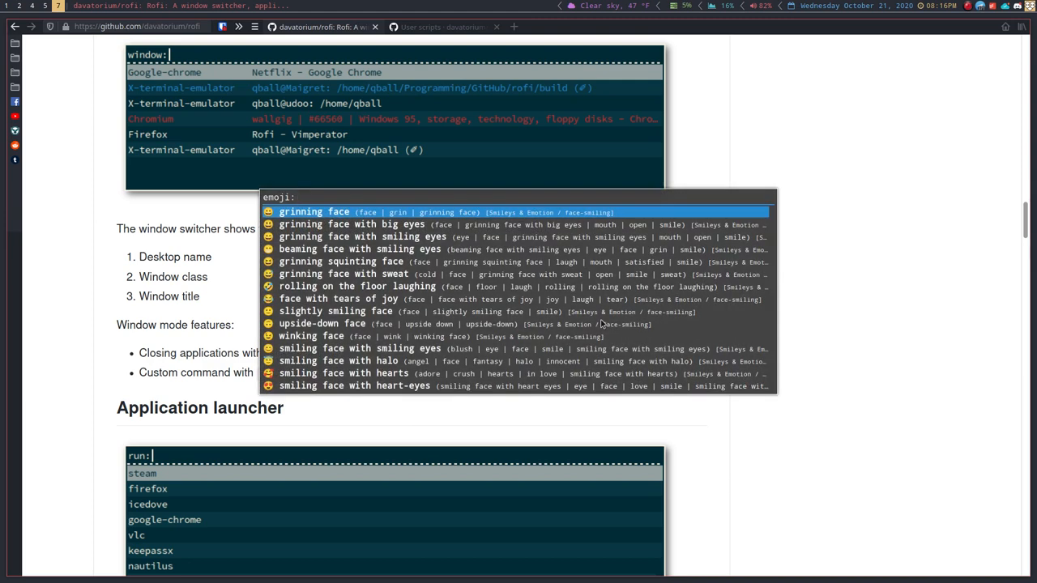
click(334, 311)
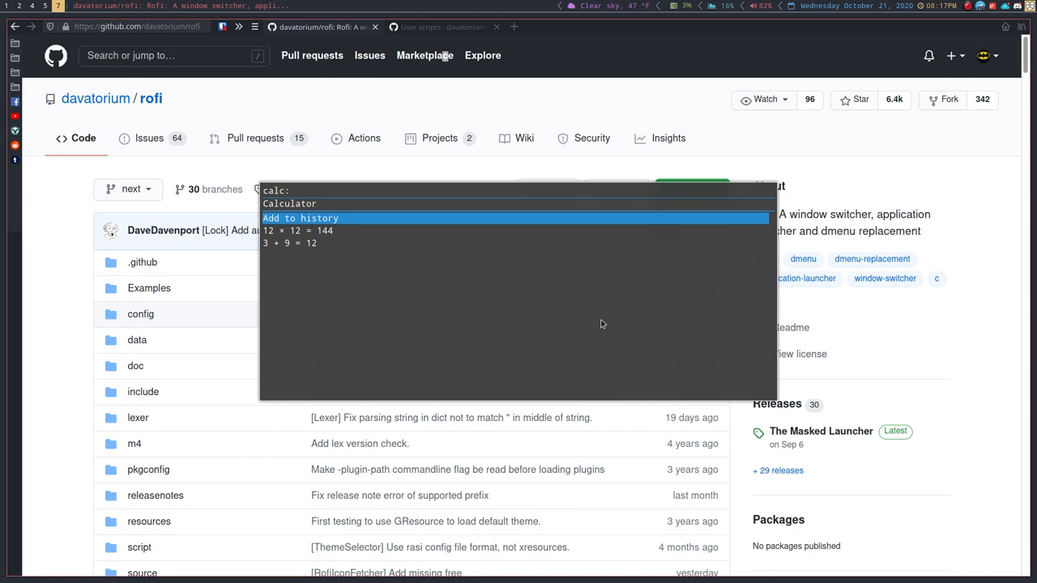
Step: Work out 12*12 in Rofi's calculator prompt
text(12)
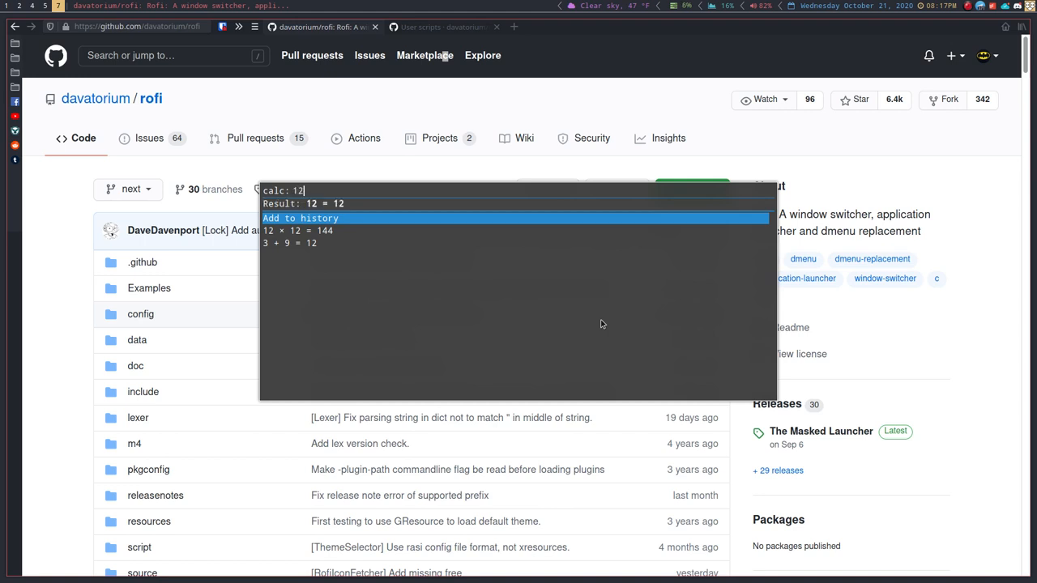
text(*12)
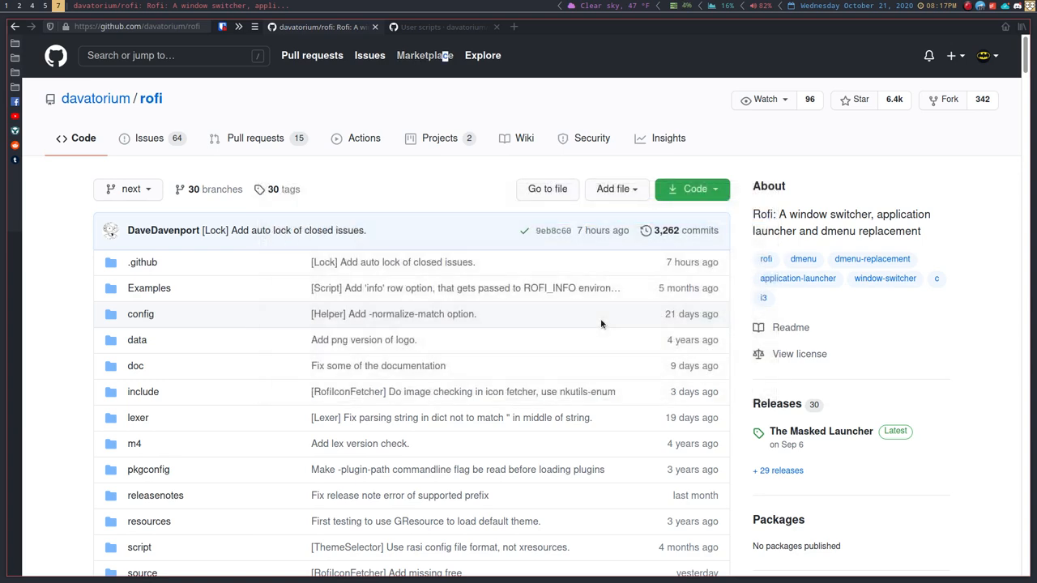
Step: Launch kcalc from Rofi's run prompt by typing 'calc'
text(calc)
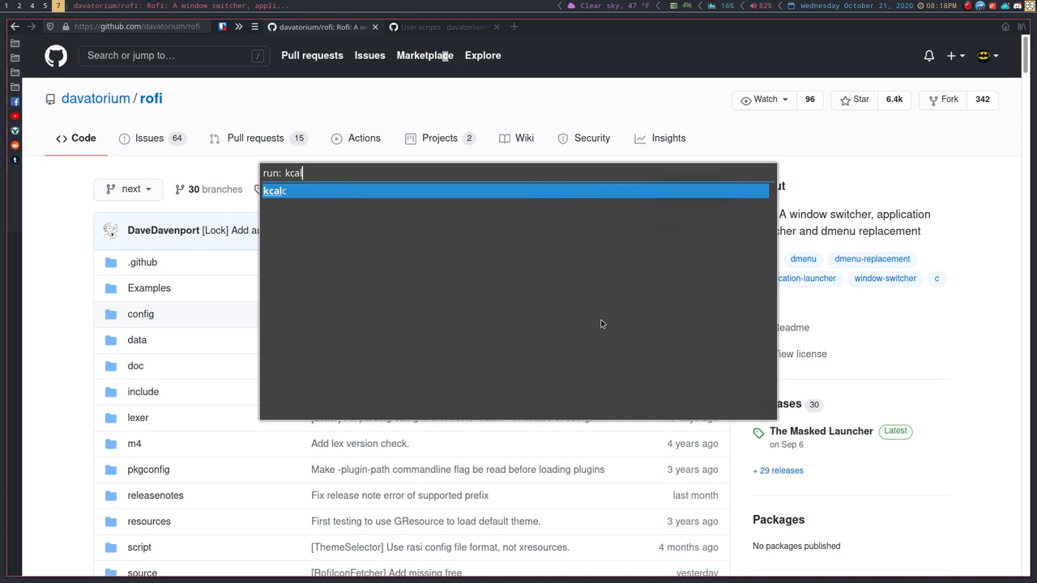
key(BackSpace)
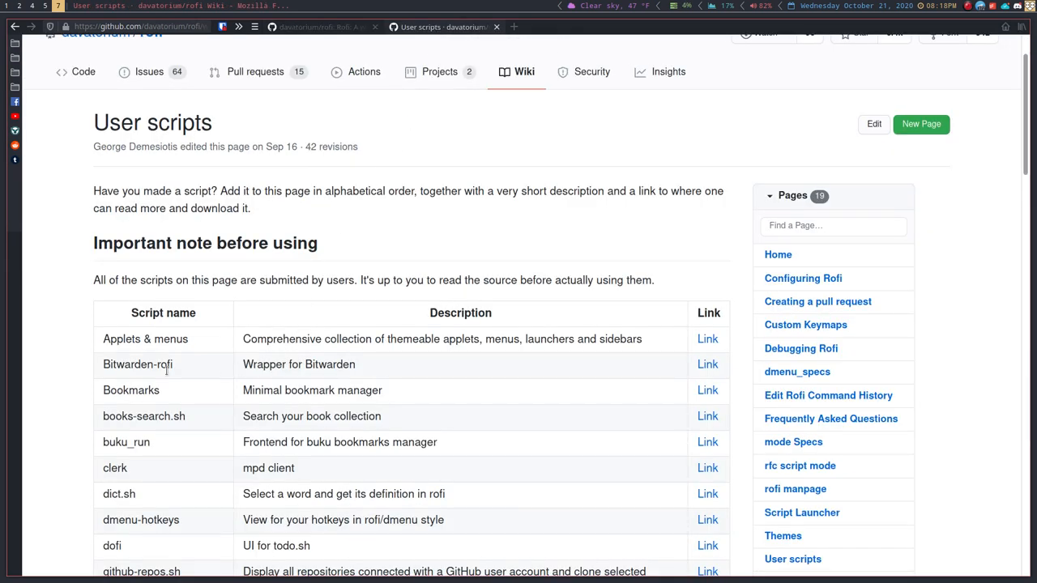
Step: Select the script names Bitwarden-rofi and web-search.sh in the User scripts wiki table
double_click(138, 365)
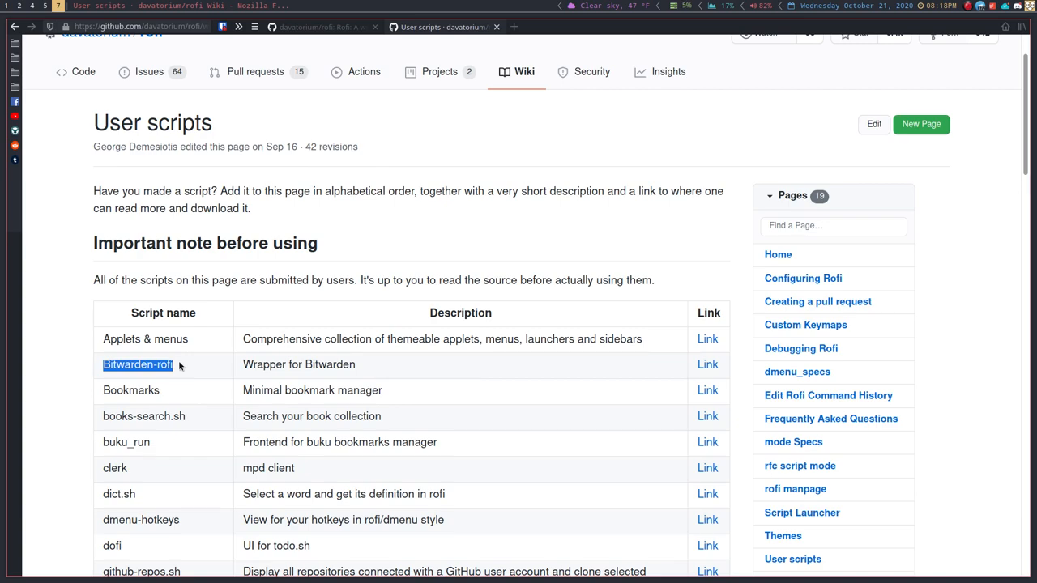
mouse_move(204, 363)
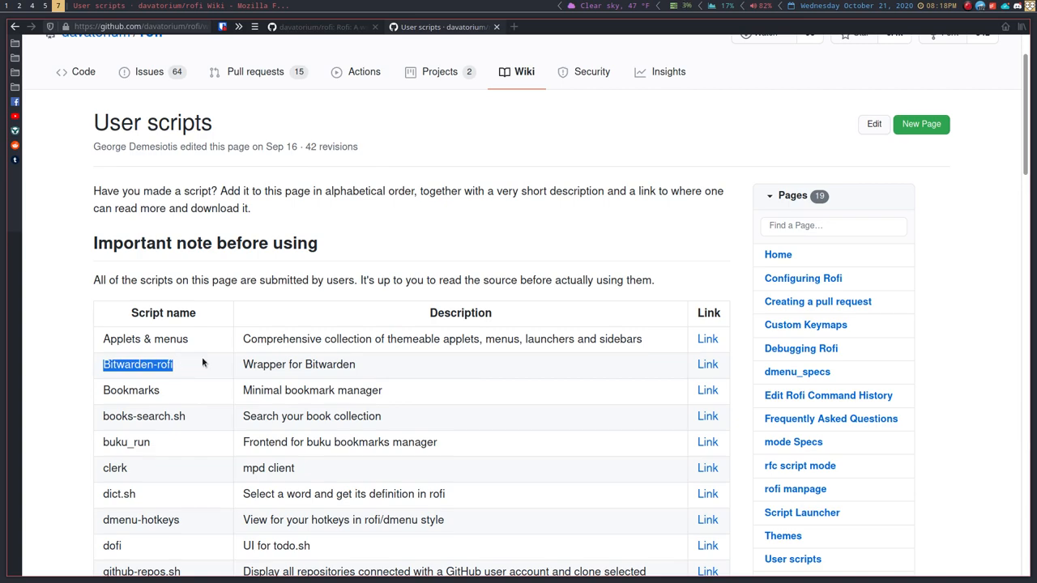
scroll(down, 3)
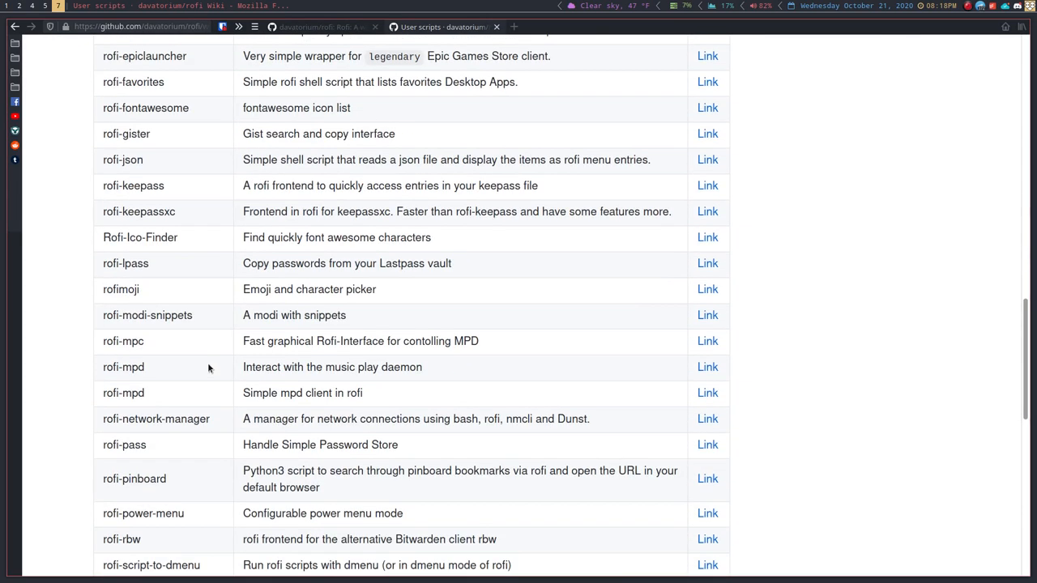
scroll(down, 3)
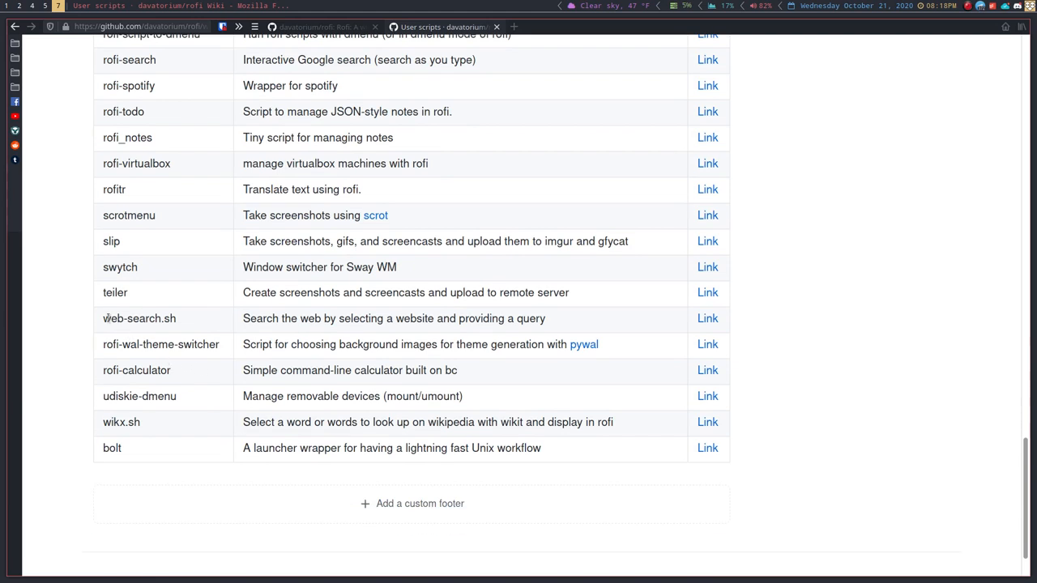
double_click(140, 318)
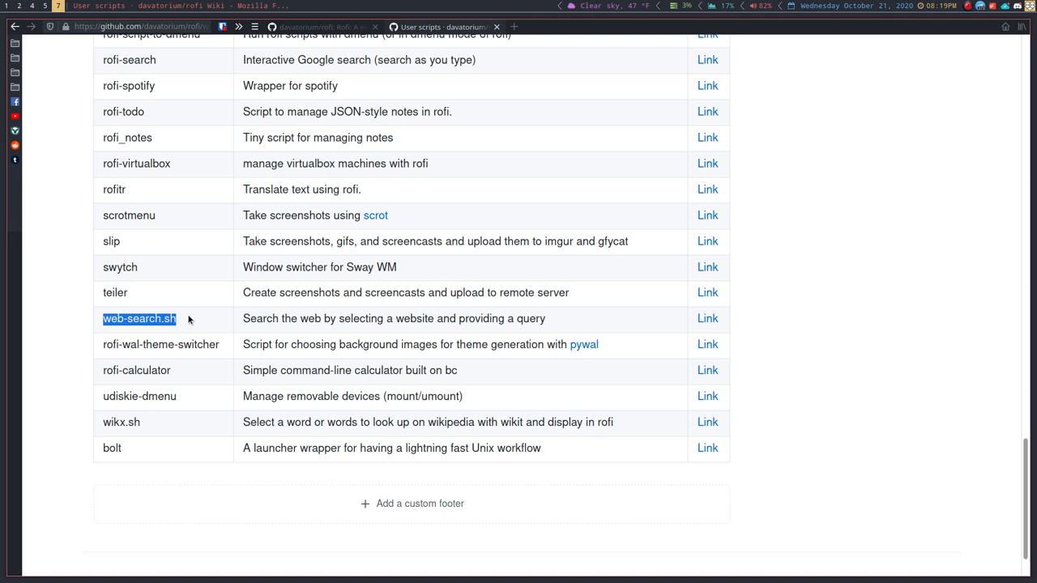
mouse_move(337, 400)
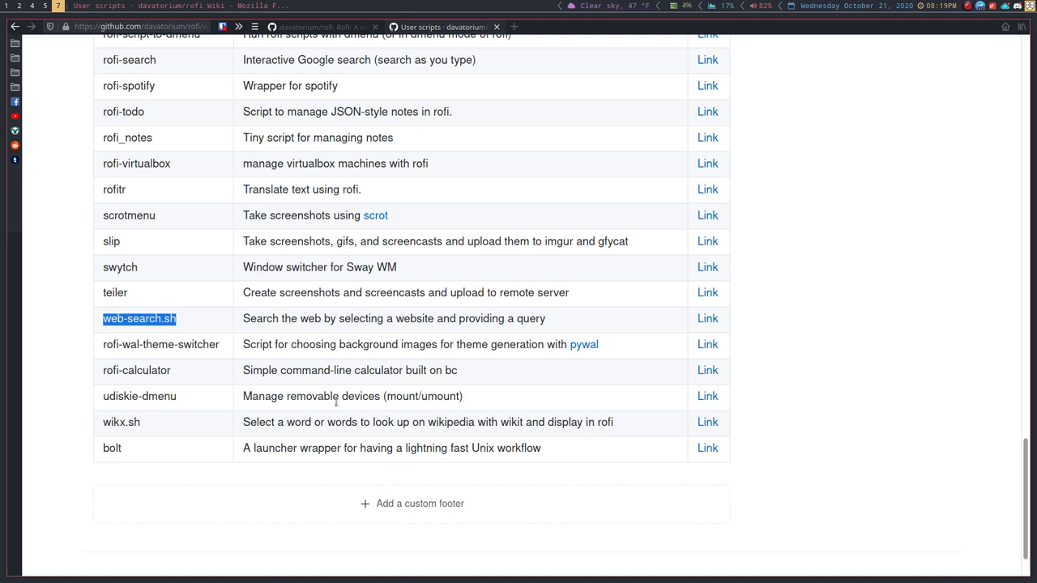
scroll(up, 3)
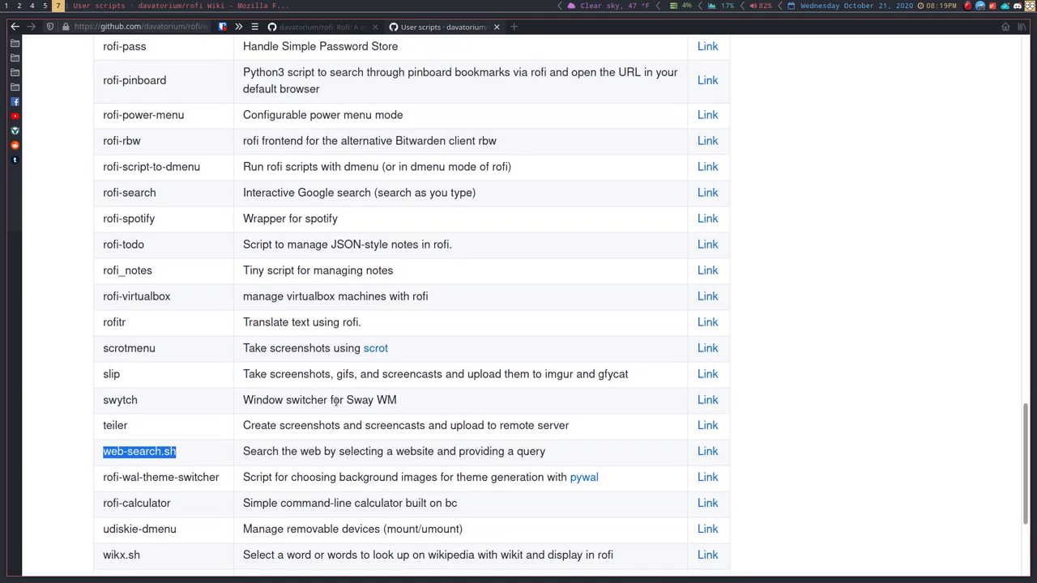
scroll(up, 3)
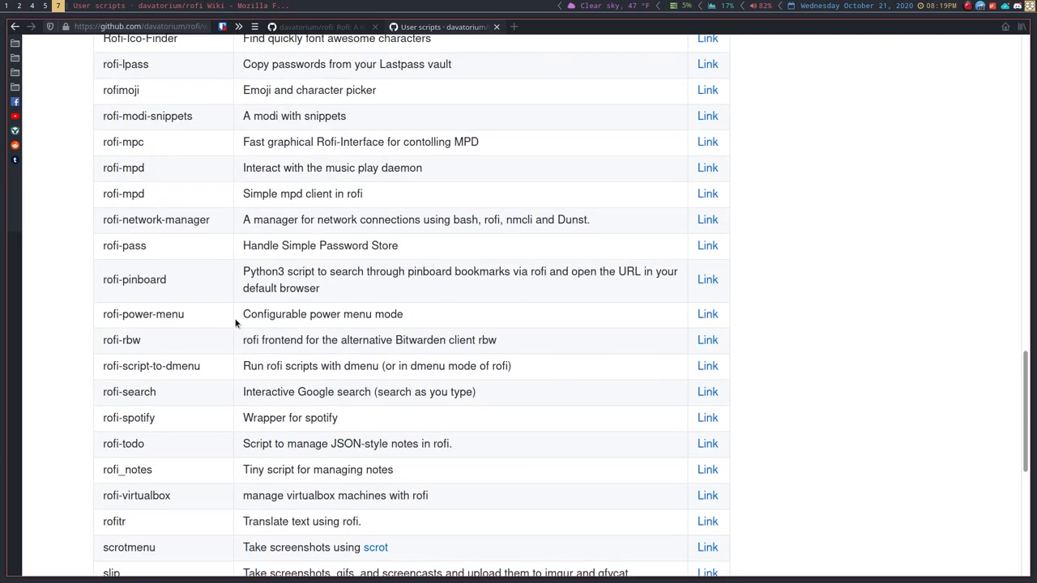
scroll(up, 3)
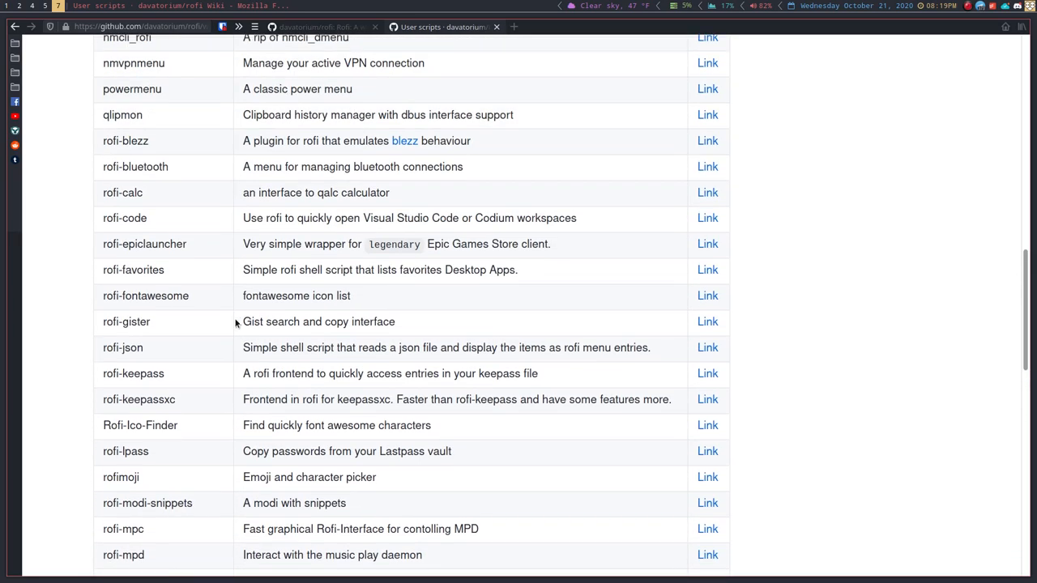
scroll(up, 3)
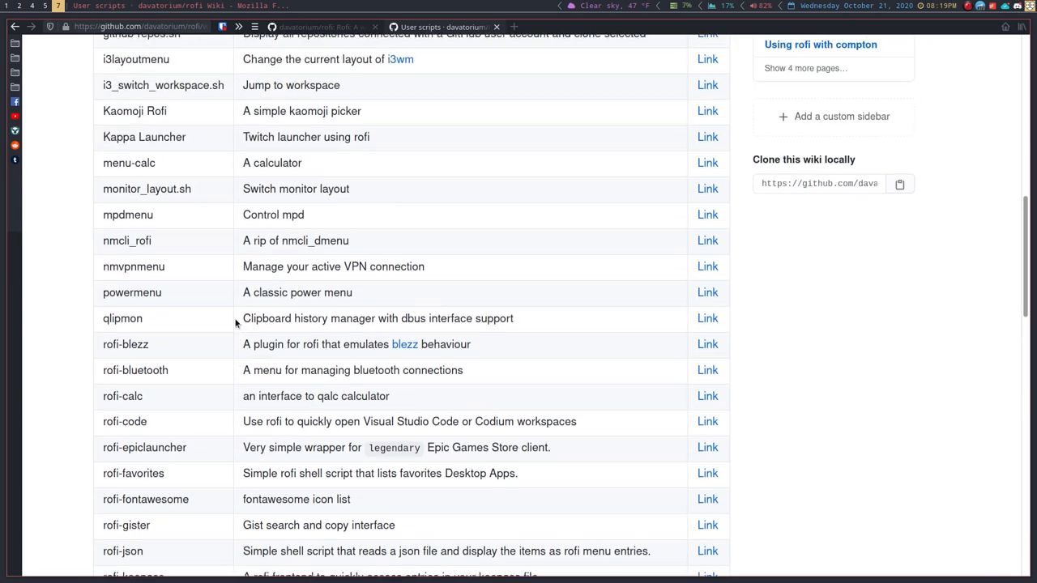
scroll(up, 3)
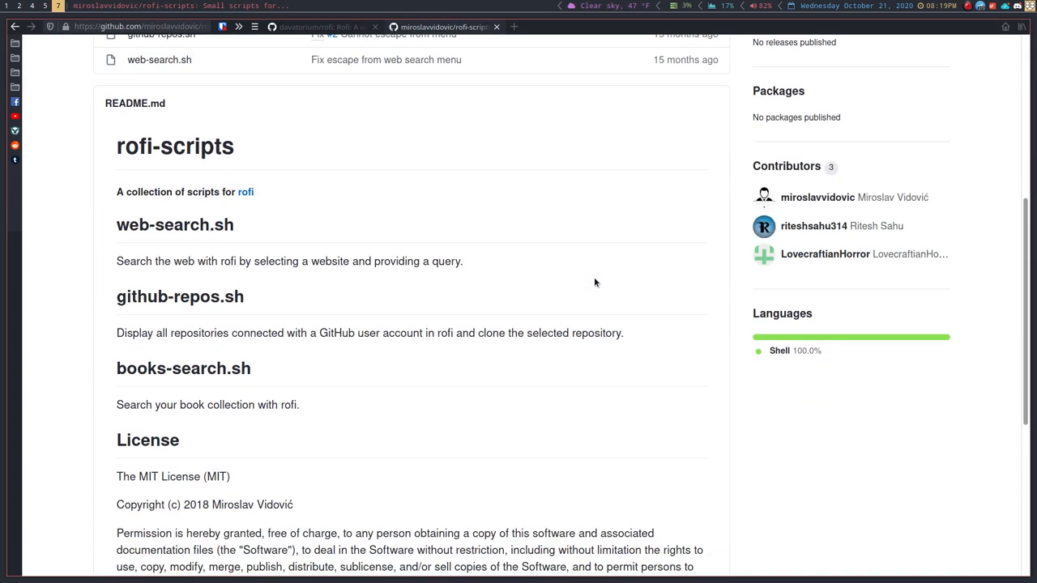
mouse_move(593, 285)
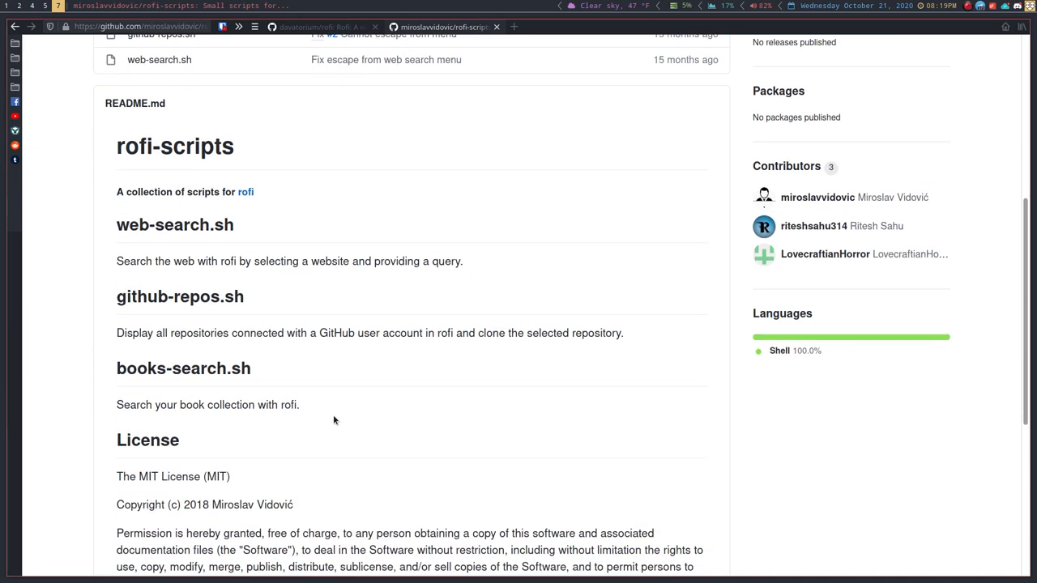
Step: Select a word from the books-search.sh description in the rofi-scripts README
double_click(133, 405)
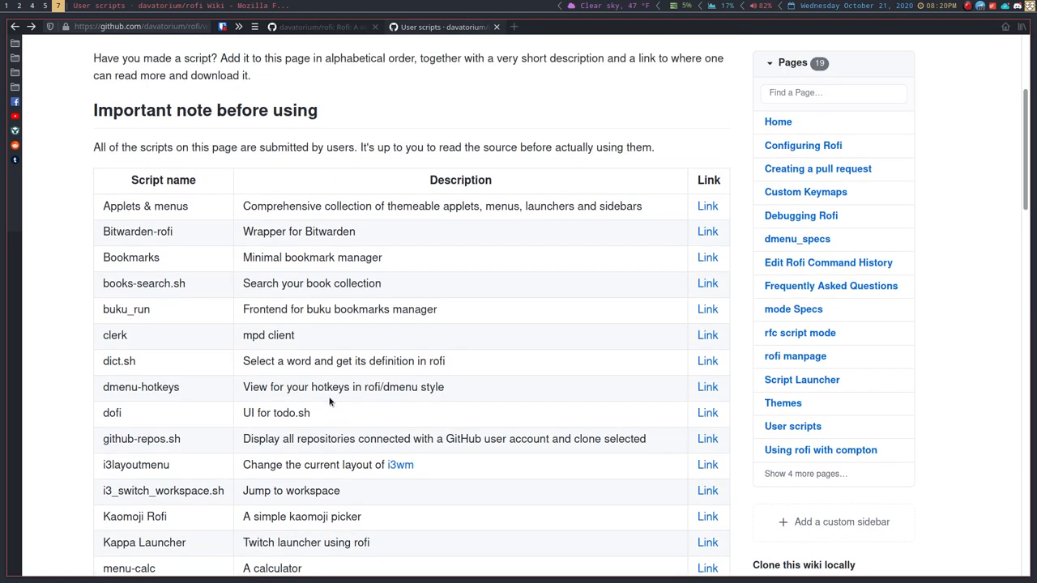
mouse_move(295, 249)
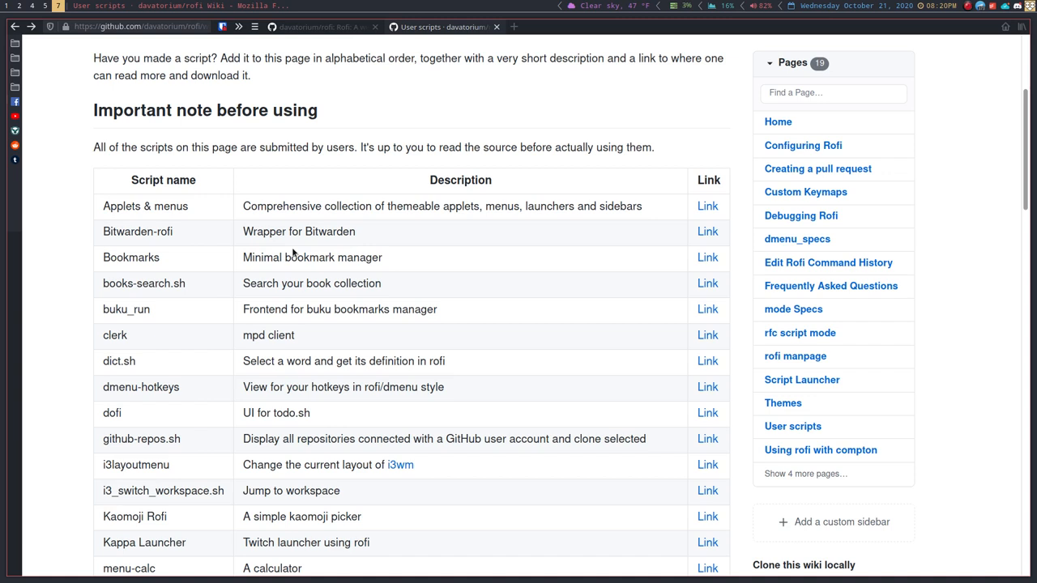
mouse_move(279, 243)
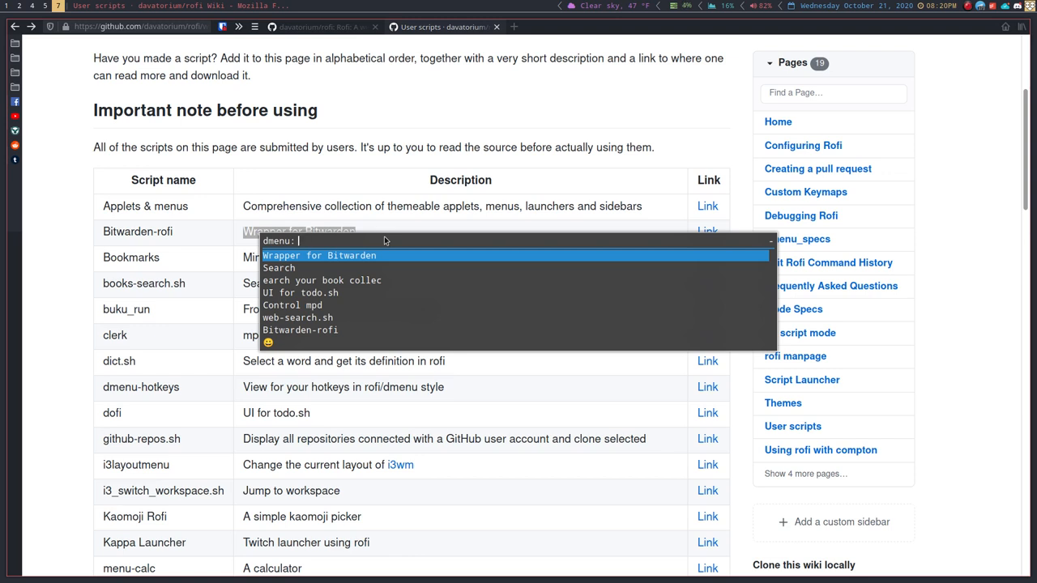
mouse_move(310, 349)
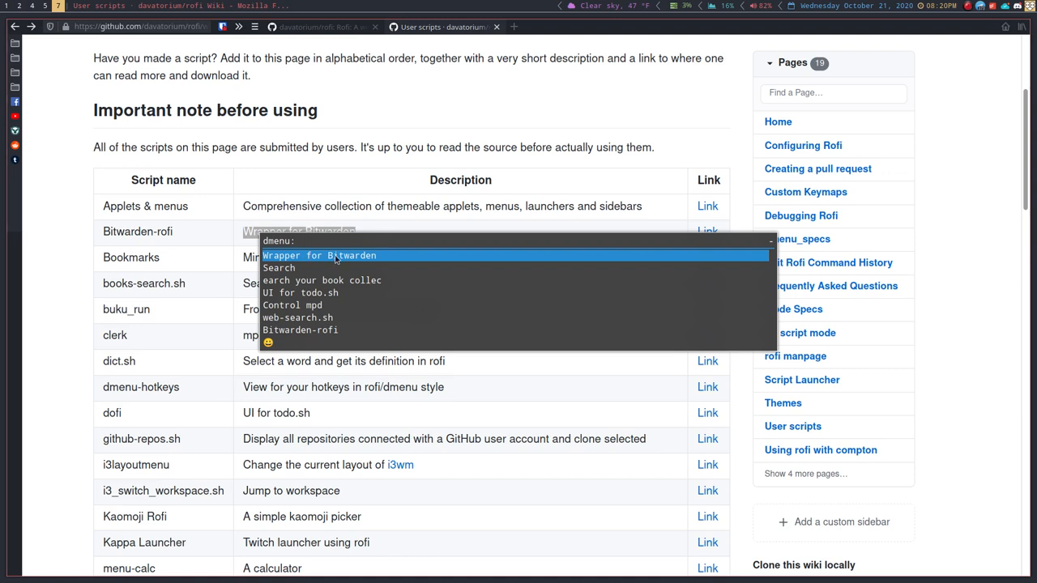
mouse_move(363, 272)
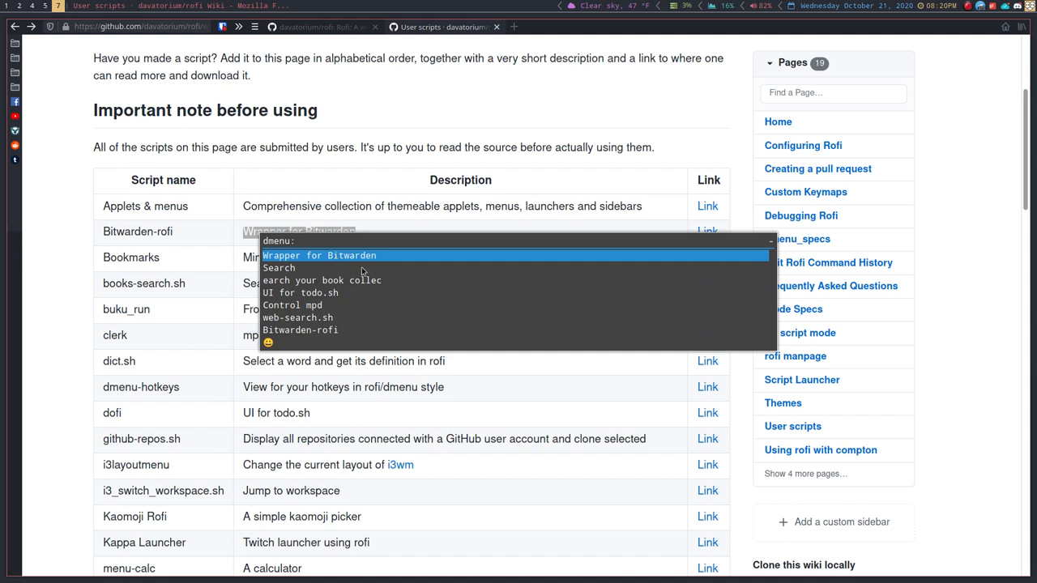